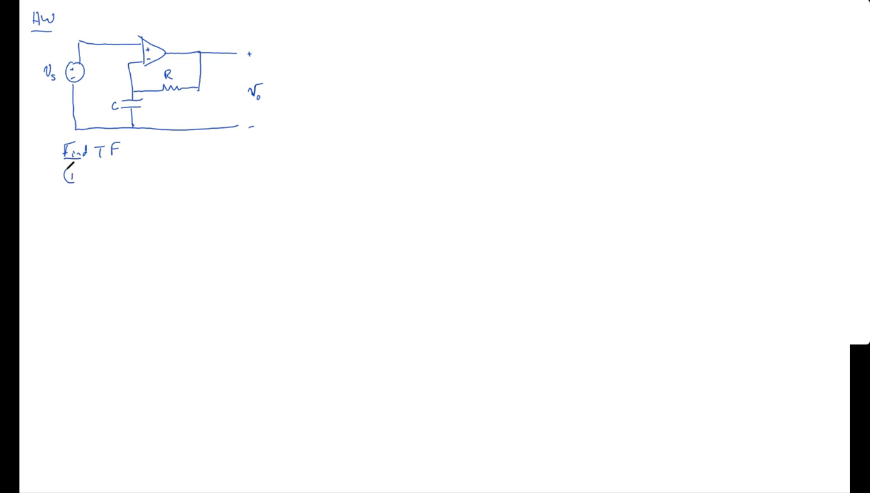
Circle step number 1 and handwrite the ideal op-amp rule V+ = V-
left_click_drag(69, 167, 75, 177)
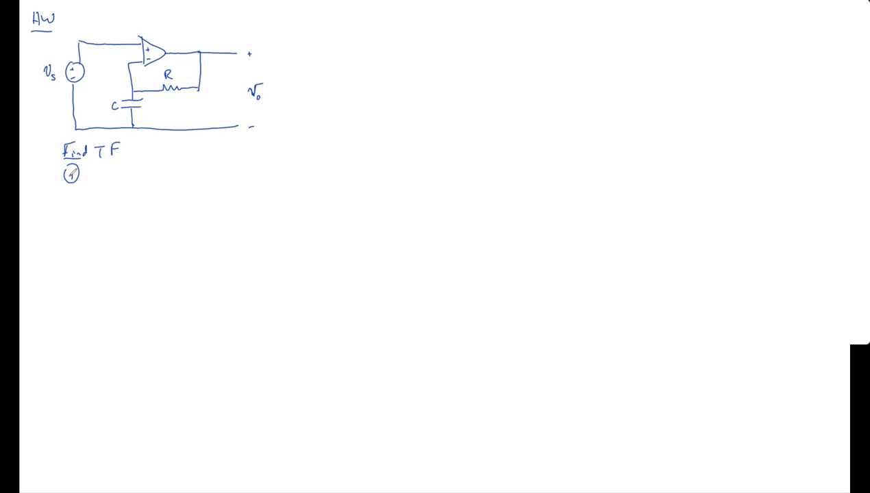
type("2")
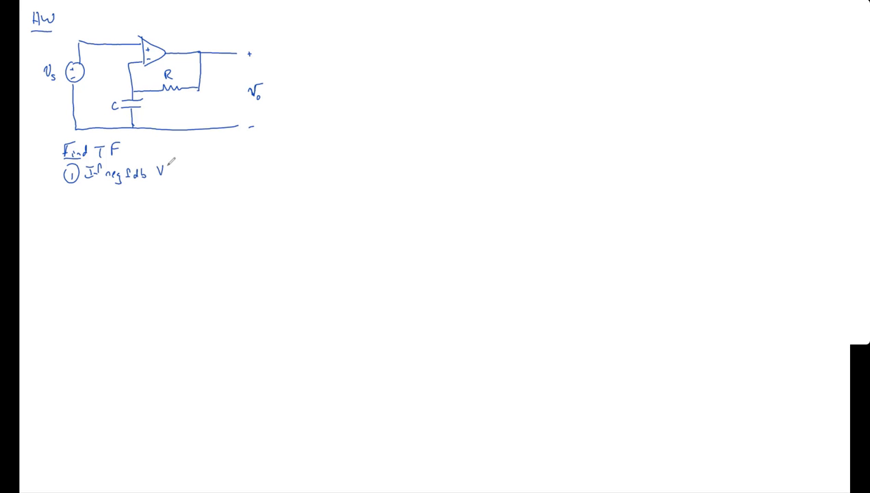
type("V+ = V-")
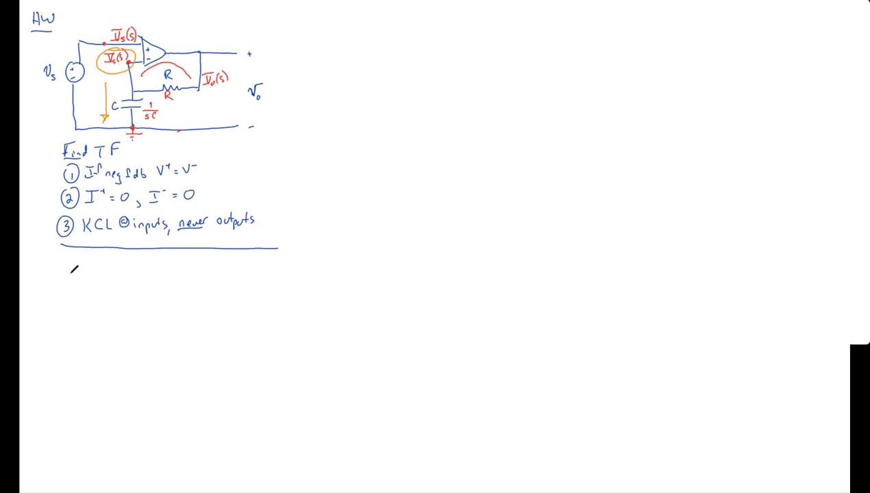
Begin handwriting the KCL equation below the numbered rules
left_click_drag(69, 271, 81, 288)
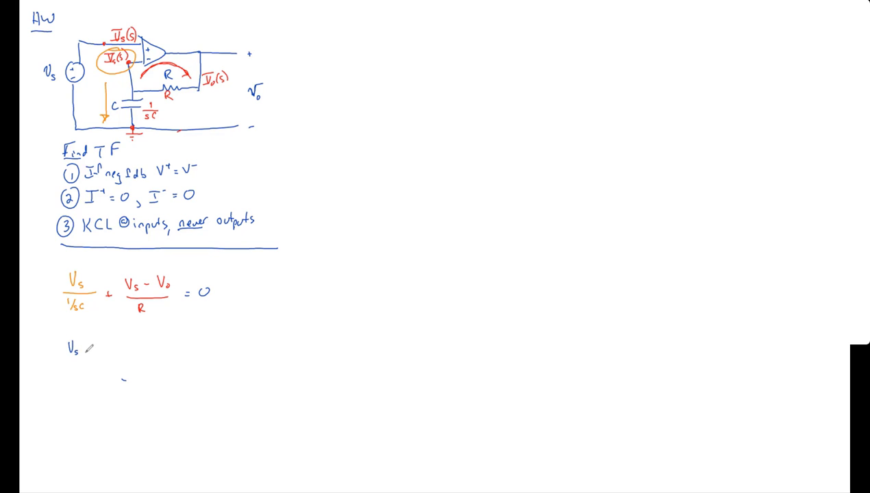
Handwrite the rearranged term 'sC + 1/R Vs' on the next algebra line
type("sc + 1/R Vs")
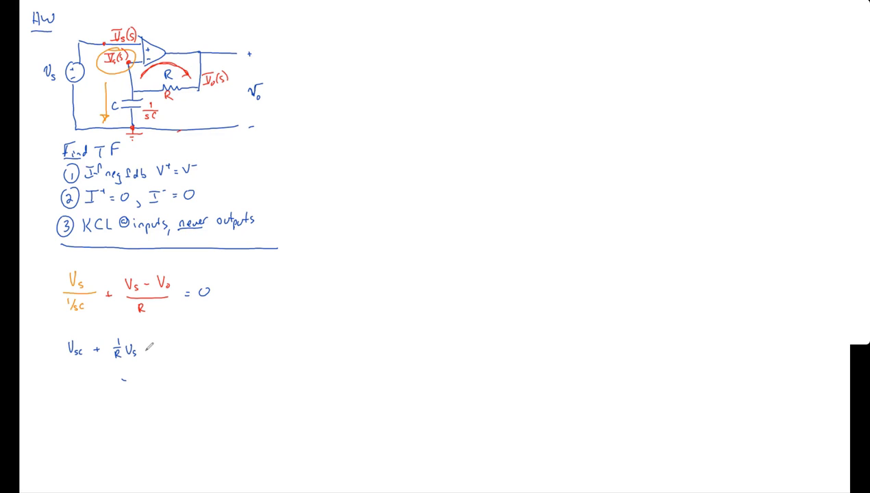